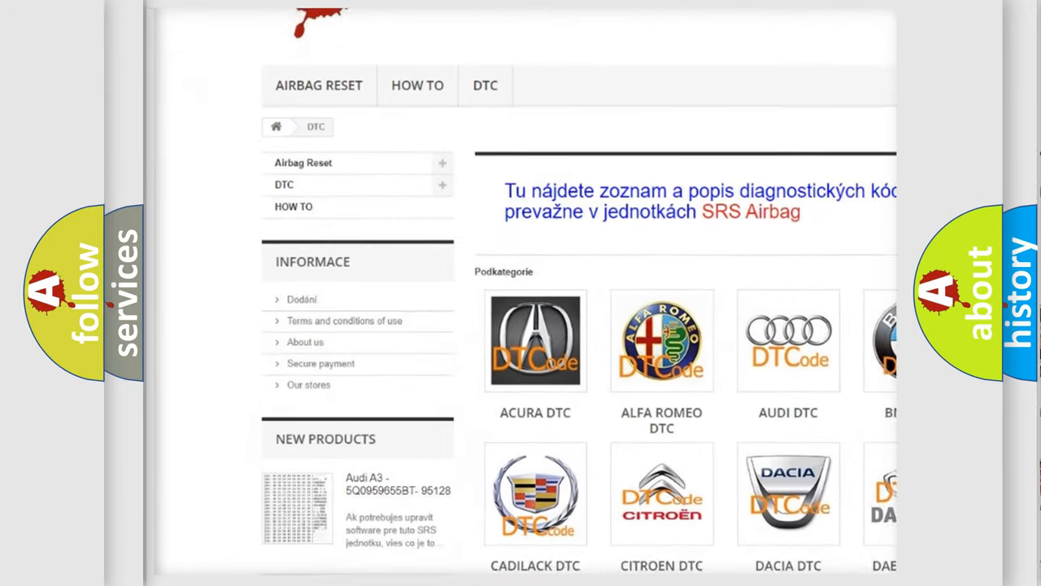
{"action": "scroll", "scroll_direction": "down", "scroll_amount": 3}
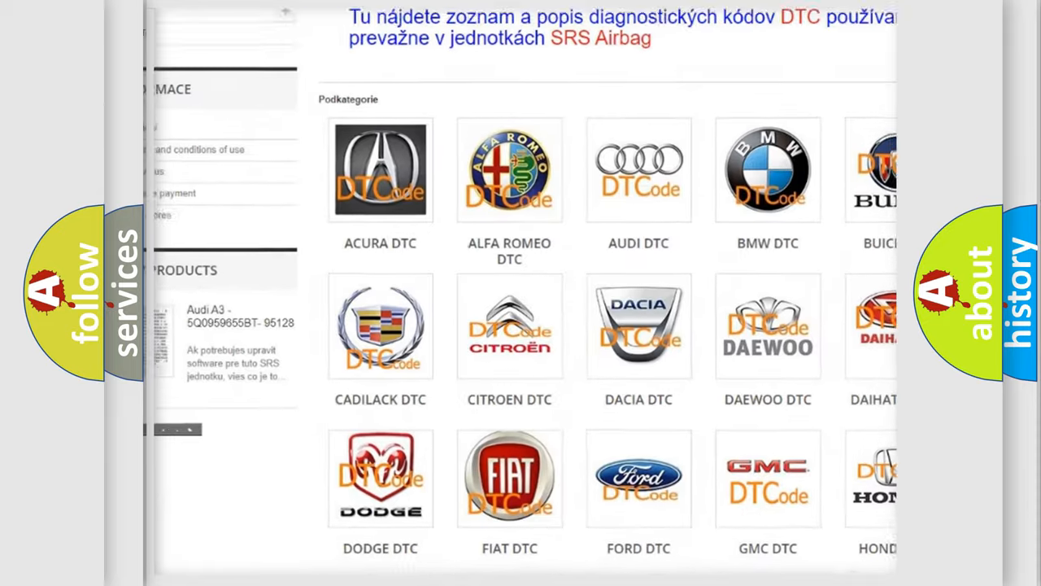
{"action": "scroll", "scroll_direction": "down", "scroll_amount": 3}
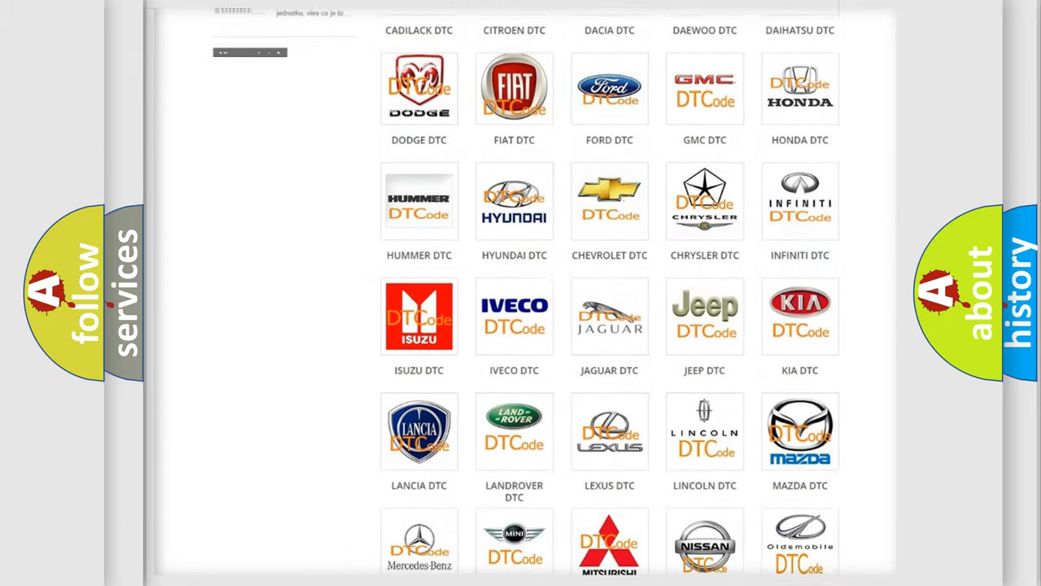
{"action": "scroll", "scroll_direction": "down", "scroll_amount": 3}
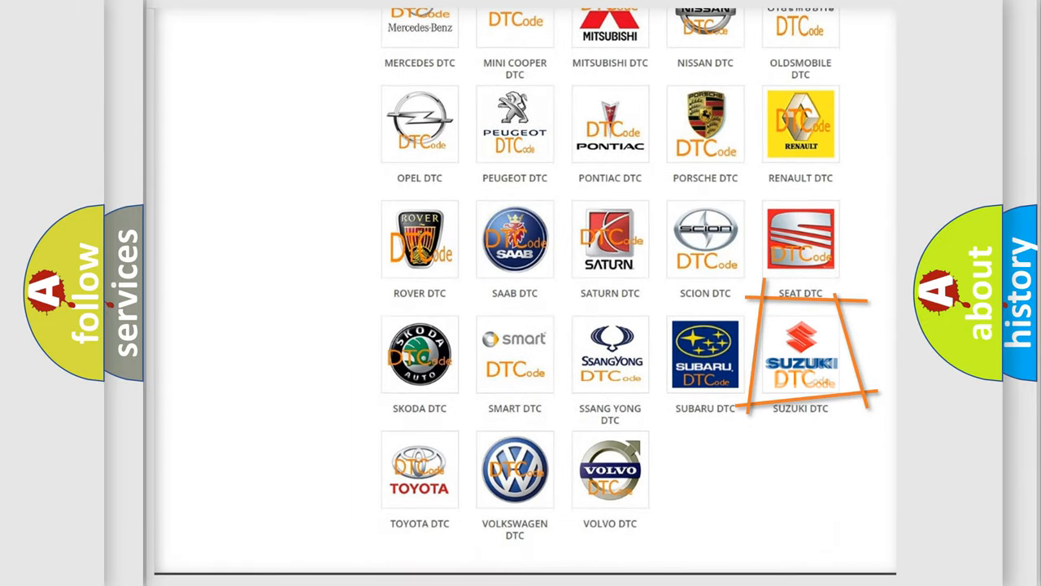